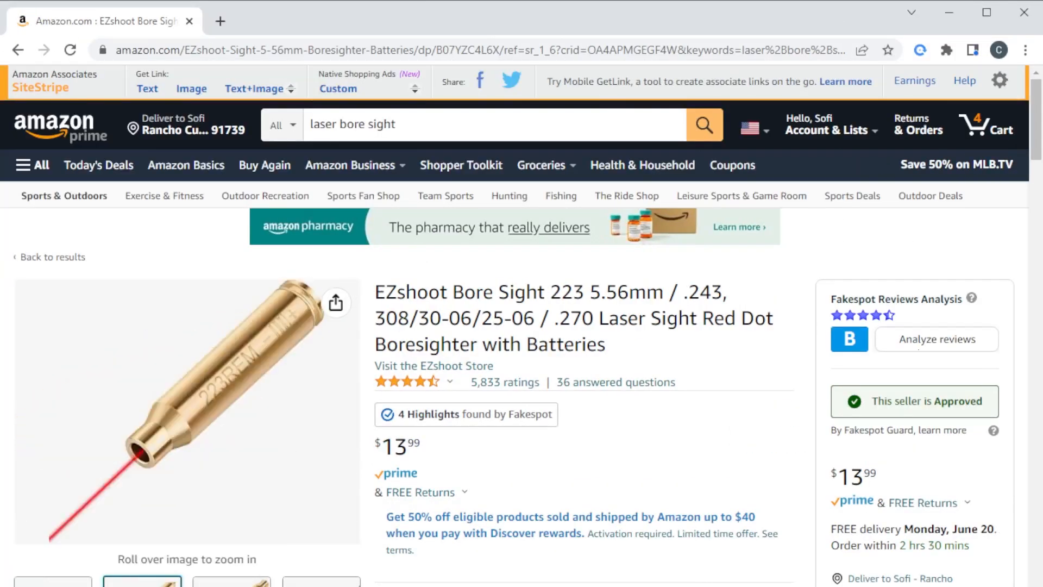
Step: Show the product image of the disassembled bore sight with batteries and cap beside the brass body
{"action": "left_click", "coordinate": [230, 580]}
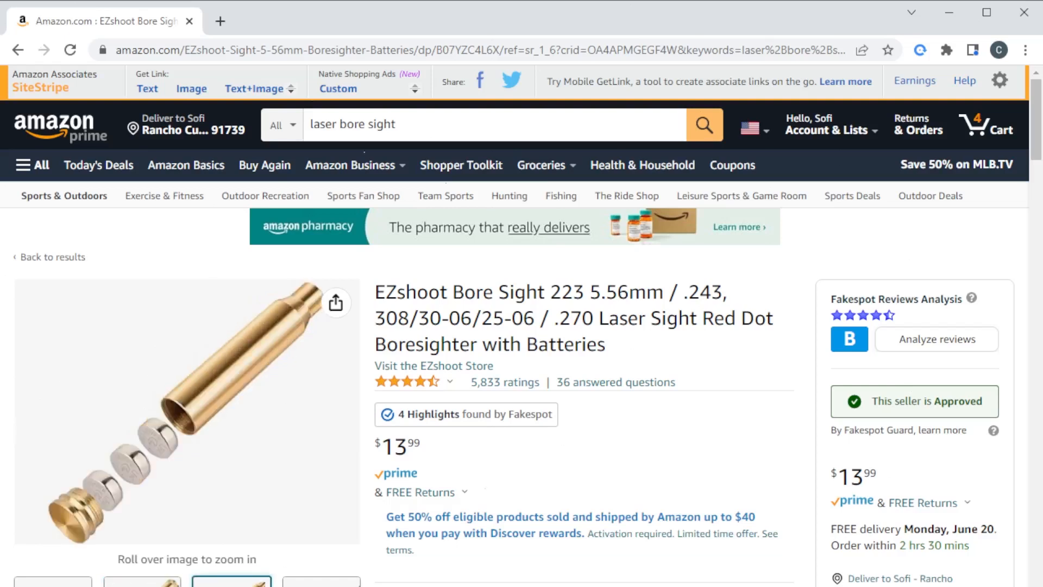